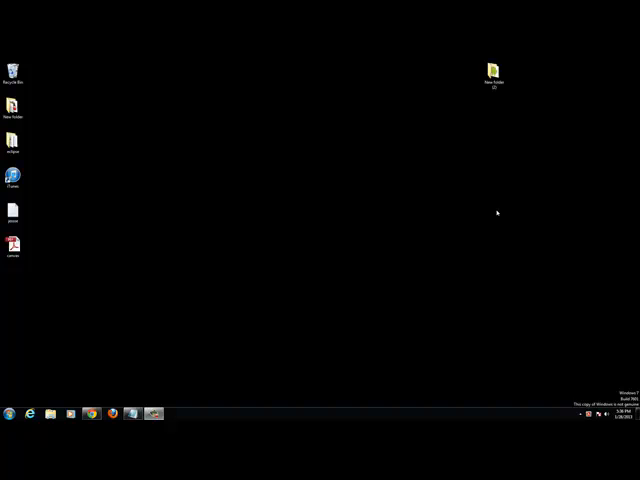
{"action": "mouse_move", "coordinate": [494, 103]}
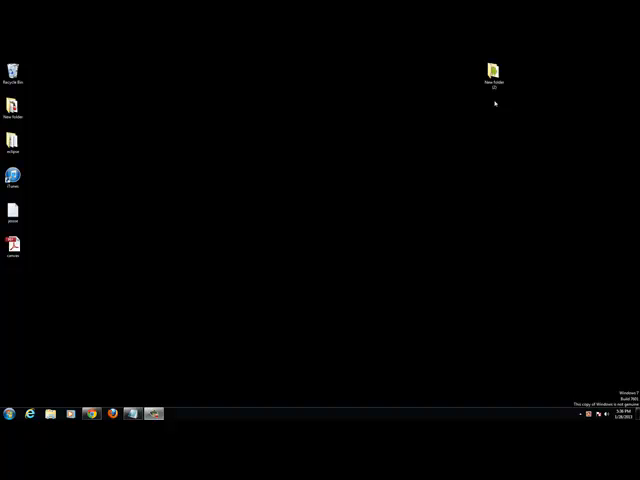
Step: Open New folder (2), then the eclipse folder, and launch eclipse.exe
{"action": "double_click", "coordinate": [494, 68]}
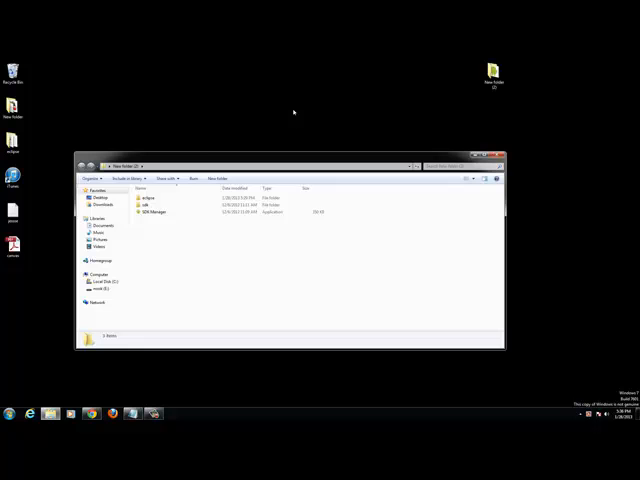
{"action": "double_click", "coordinate": [148, 197]}
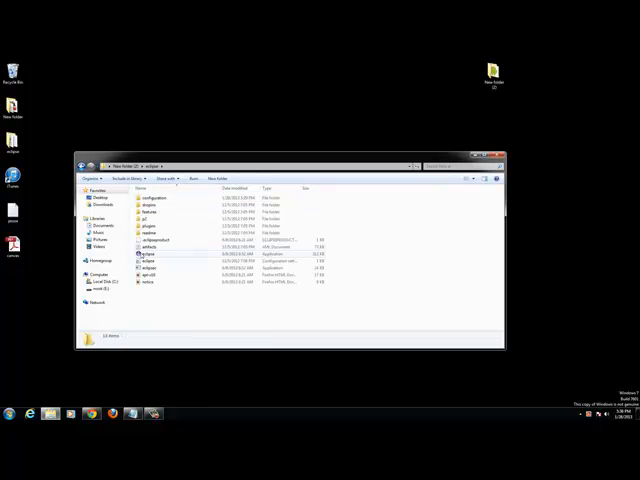
{"action": "double_click", "coordinate": [148, 261]}
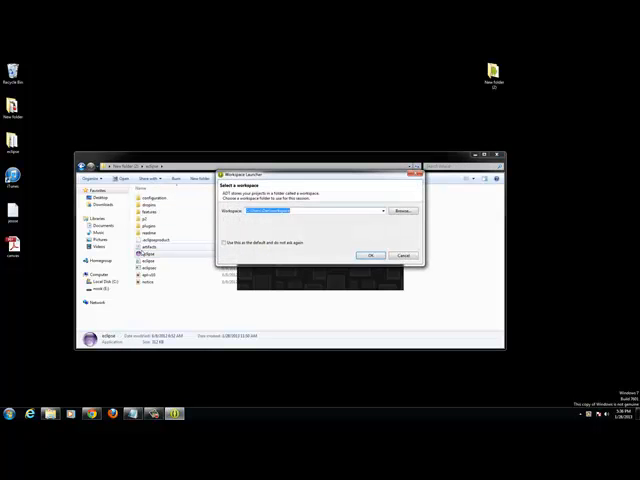
Step: Accept the default workspace in the Workspace Launcher
{"action": "left_click", "coordinate": [371, 255]}
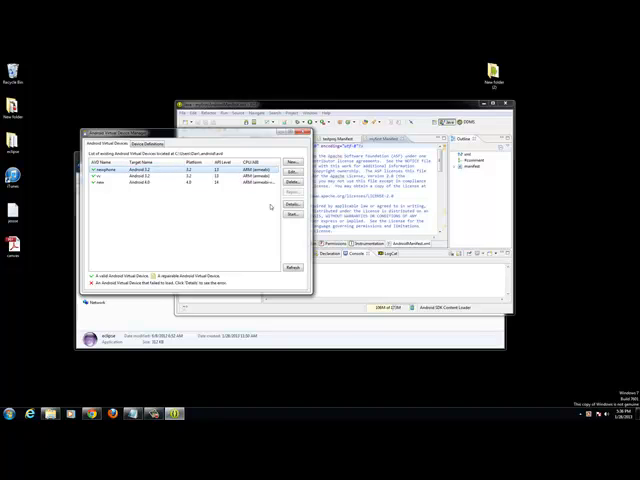
Step: Select an Android virtual device in the AVD Manager to start the emulator
{"action": "left_click", "coordinate": [293, 214]}
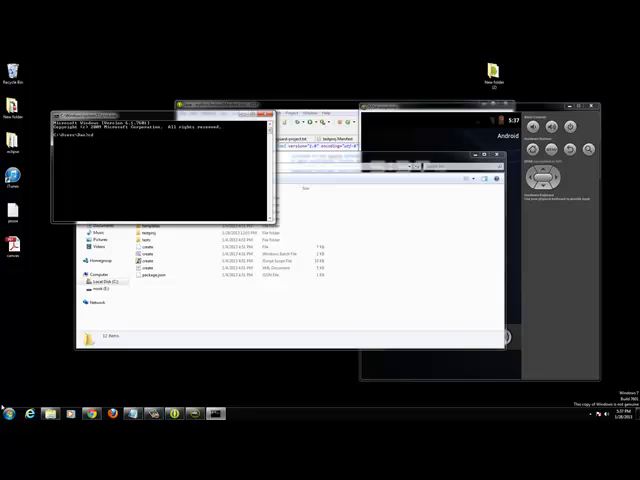
Step: Paste the PhoneGap path into Command Prompt and run create for the myfirst project
{"action": "right_click", "coordinate": [130, 160]}
{"action": "type", "text": "create myfirst com.cpr"}
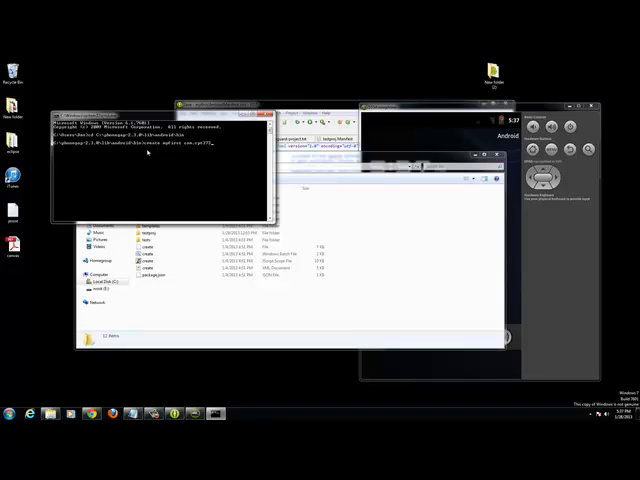
{"action": "type", "text": "cpt"}
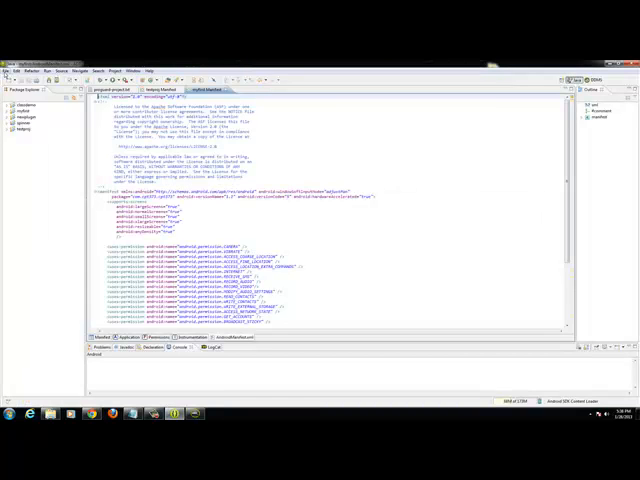
Step: Start a new project from the File menu to list Android project types
{"action": "left_click", "coordinate": [8, 69]}
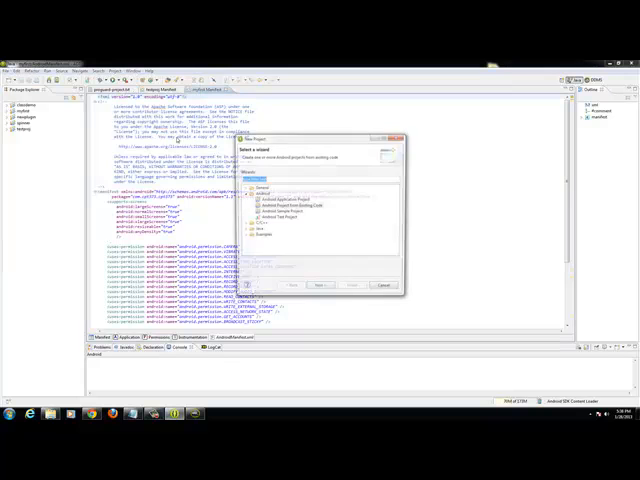
Step: Import existing Android code from the mysecond folder inside the PhoneGap directory
{"action": "left_click", "coordinate": [295, 205]}
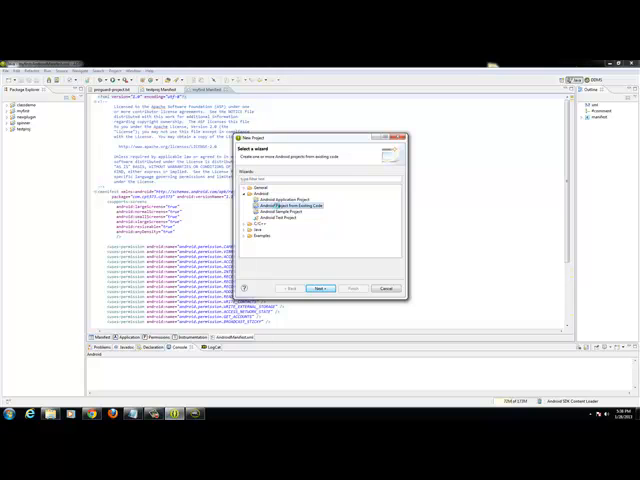
{"action": "left_click", "coordinate": [310, 288]}
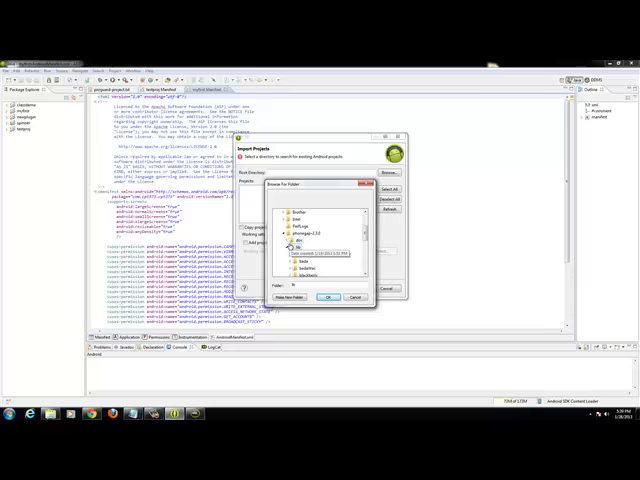
{"action": "left_click", "coordinate": [293, 247]}
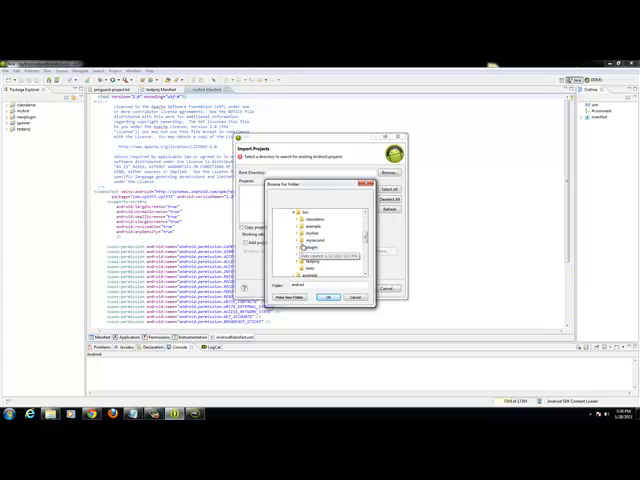
{"action": "left_click", "coordinate": [324, 298]}
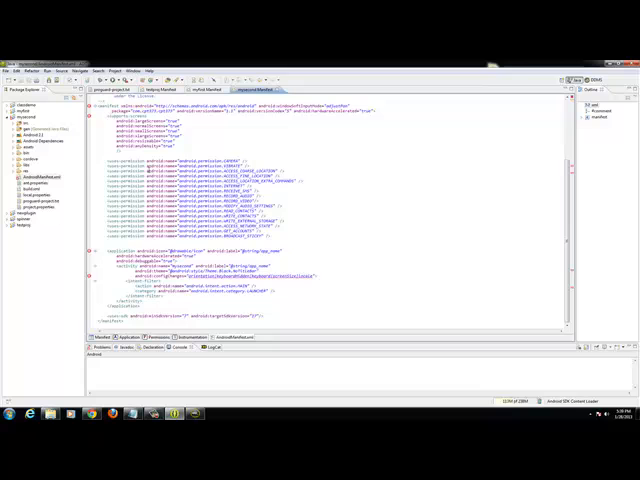
Step: Switch to the manifest's XML view and scroll through it for editing
{"action": "left_click", "coordinate": [35, 175]}
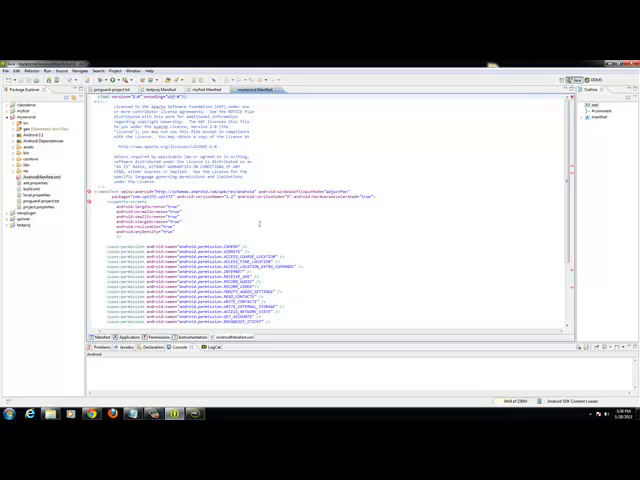
{"action": "scroll", "scroll_direction": "down", "scroll_amount": 3}
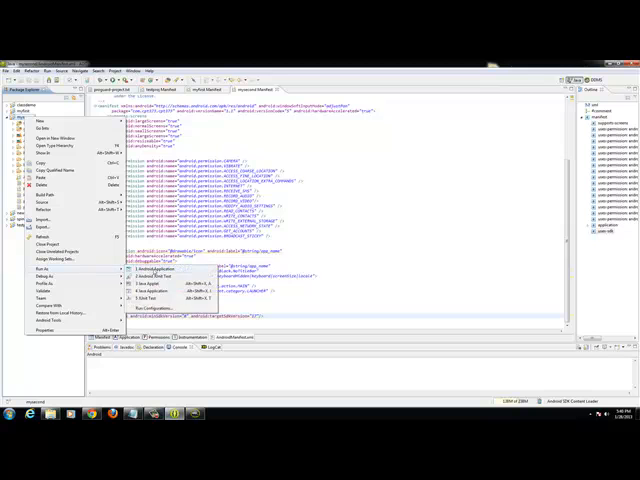
Step: Run the mysecond project as an Android Application on the emulator
{"action": "left_click", "coordinate": [155, 270]}
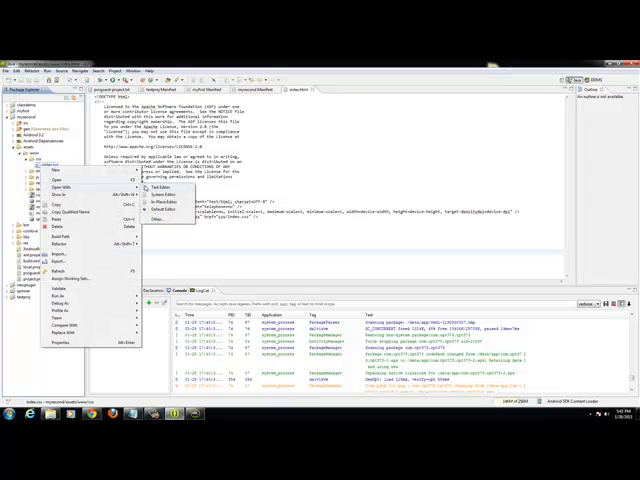
Step: Open index.css in the Text Editor and clear its styles down to the body rule
{"action": "left_click", "coordinate": [146, 193]}
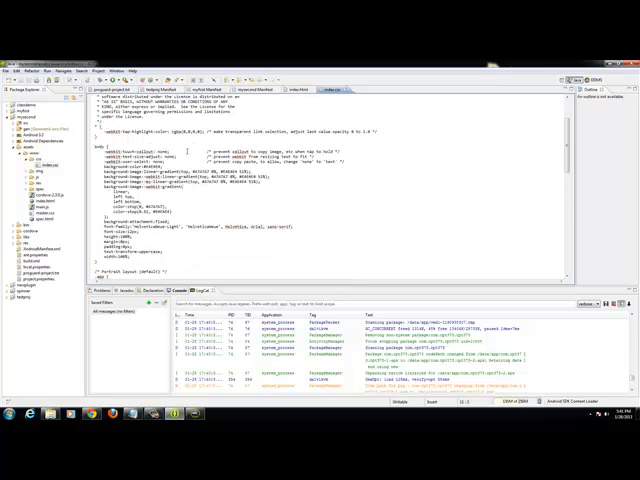
{"action": "scroll", "scroll_direction": "down", "scroll_amount": 3}
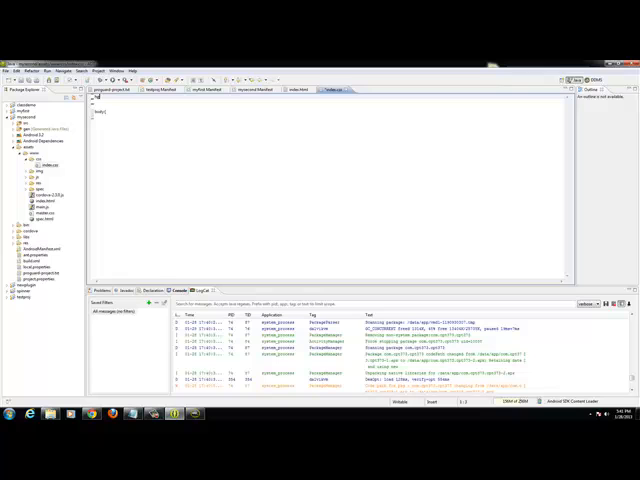
Step: Add an html rule with padding:0, margin:0 and height at the top of index.css
{"action": "type", "text": "html{"}
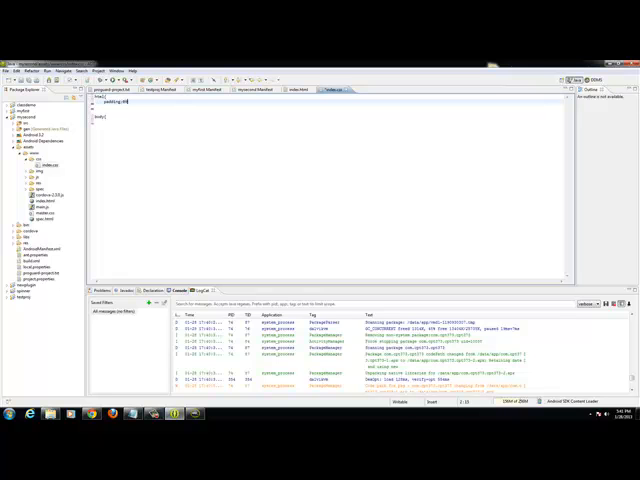
{"action": "type", "text": "margin:0;"}
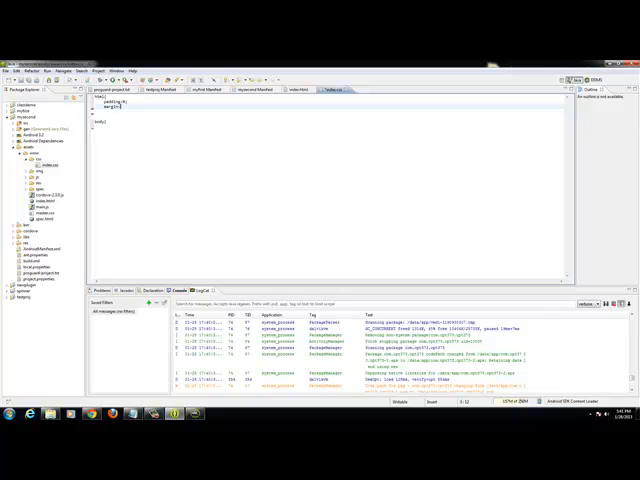
{"action": "type", "text": "height;"}
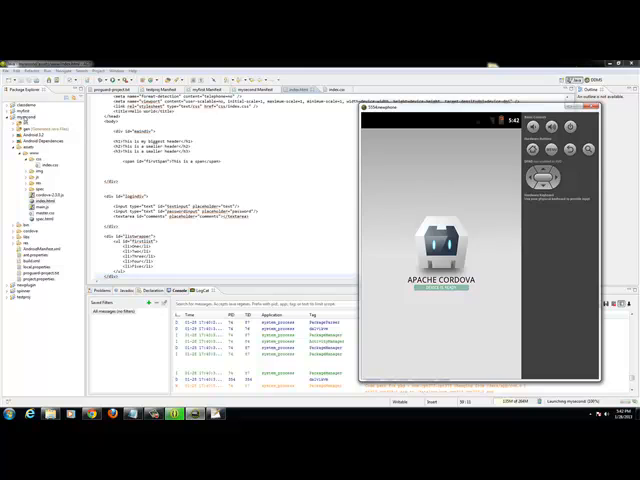
Step: Run the project as an Android application to show the mysecond page in the emulator
{"action": "right_click", "coordinate": [35, 113]}
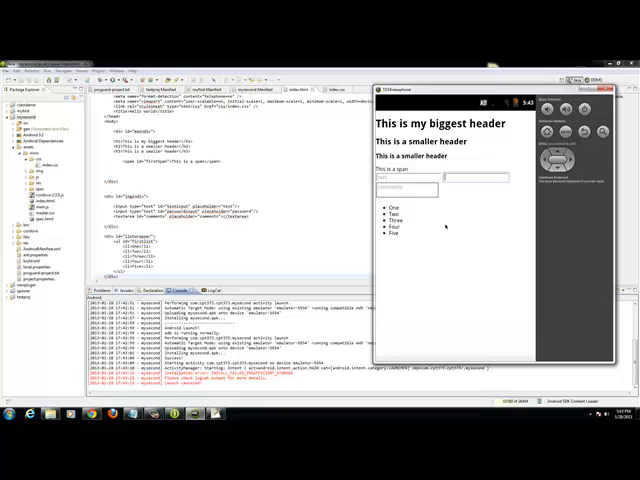
{"action": "mouse_move", "coordinate": [444, 227]}
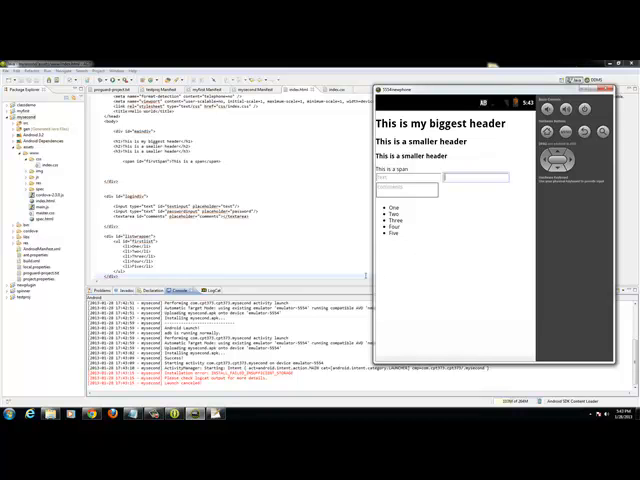